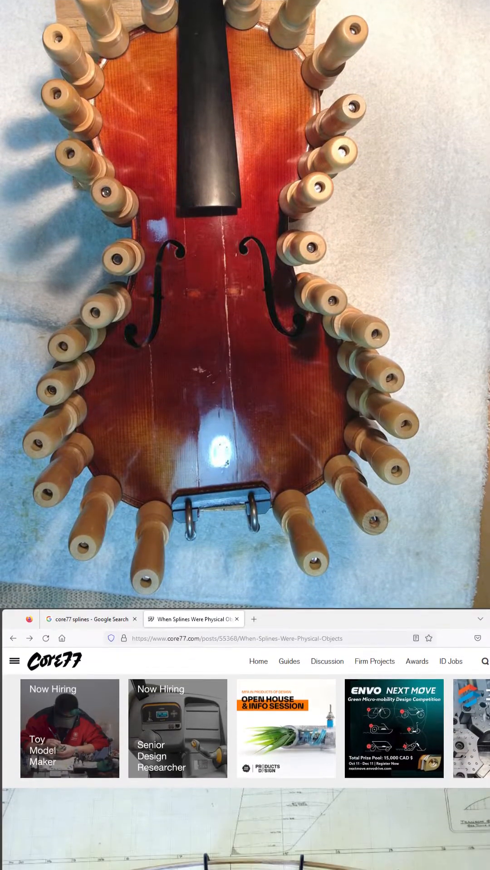
scroll("down", 3)
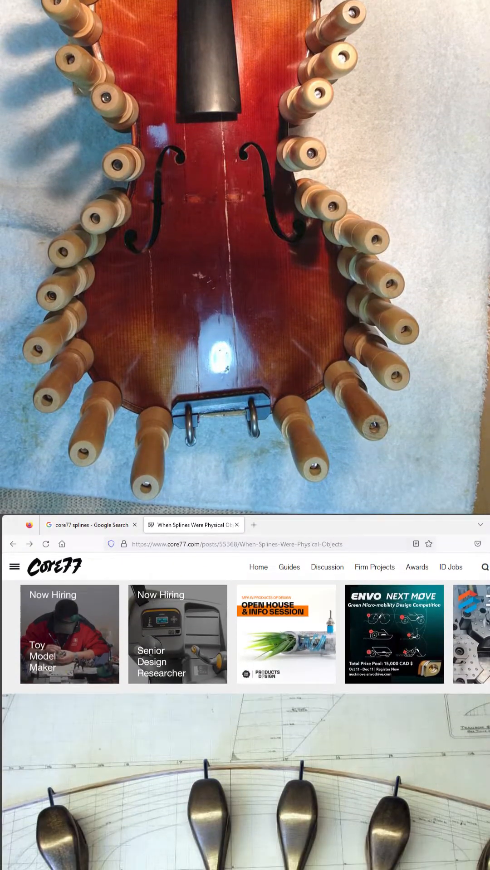
scroll("down", 3)
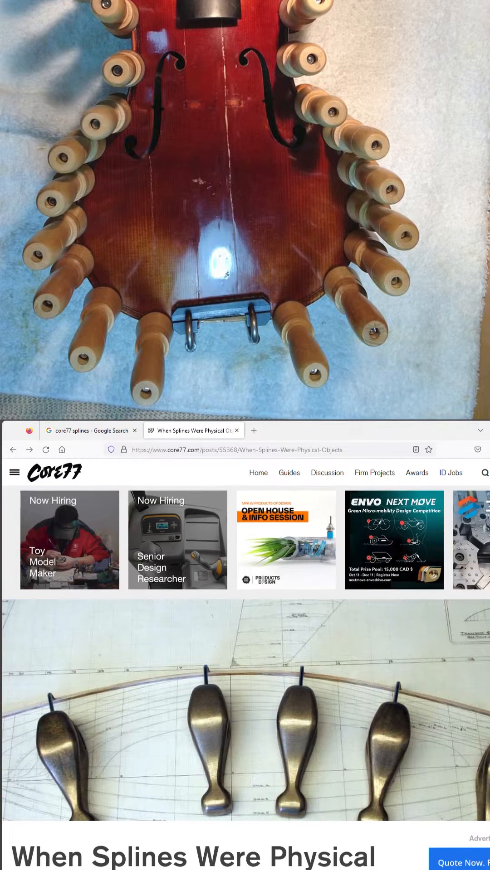
scroll("down", 3)
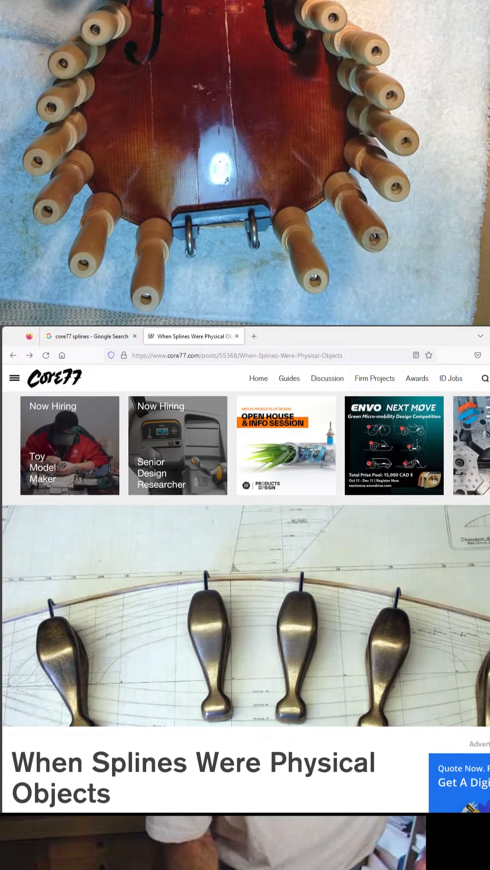
scroll("down", 3)
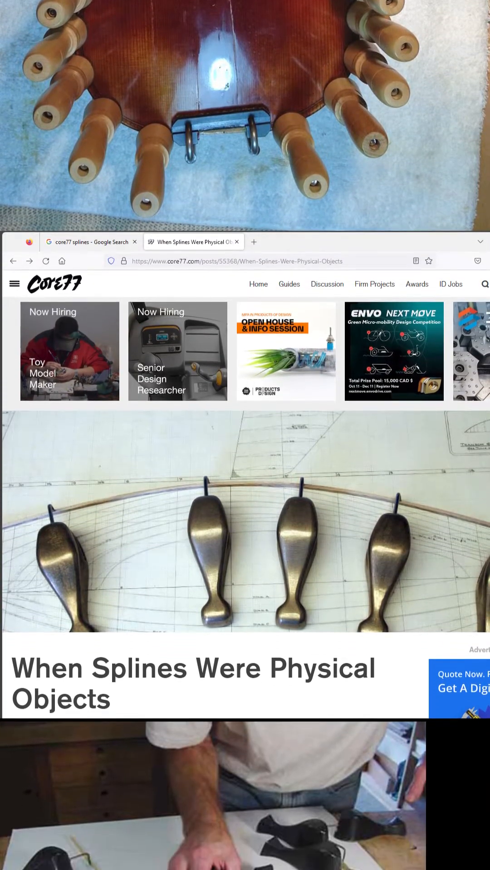
scroll("down", 3)
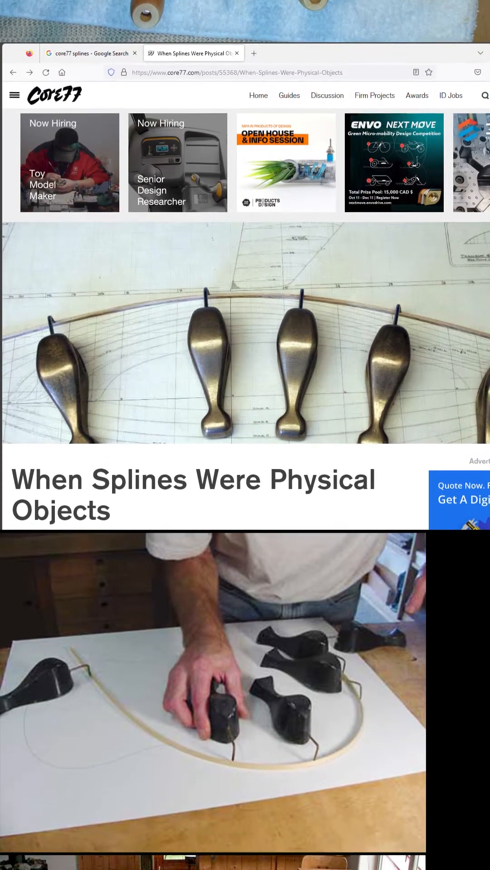
scroll("down", 3)
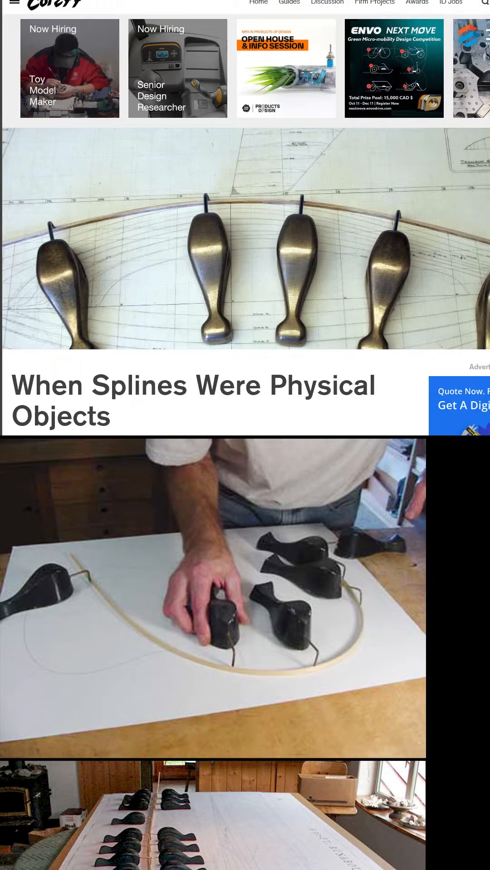